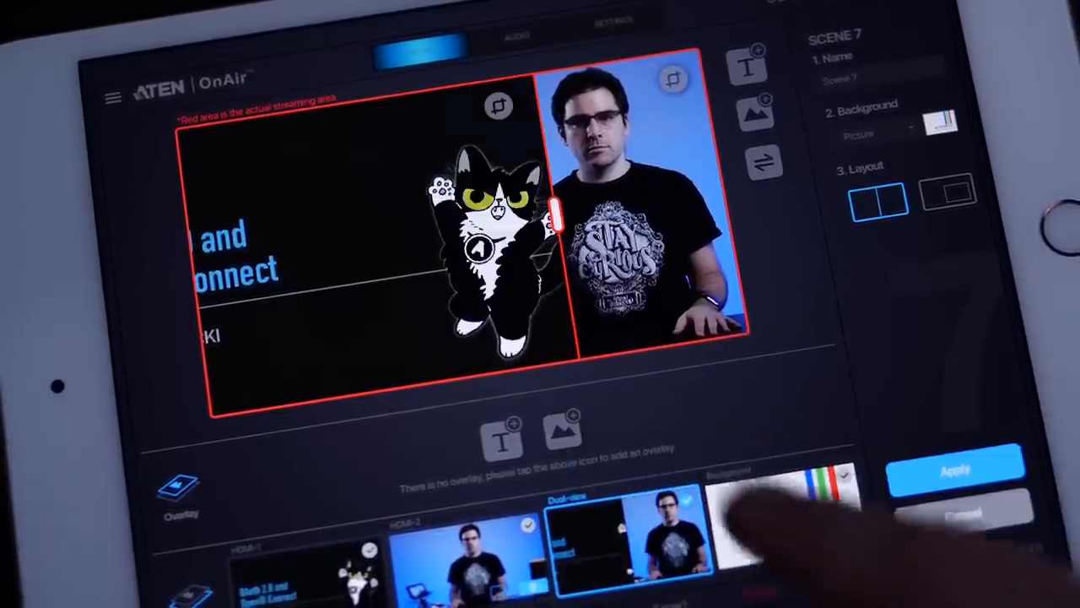
- Show the Audio mixer faders and enable the first streaming server with an RTMP URL
click(948, 192)
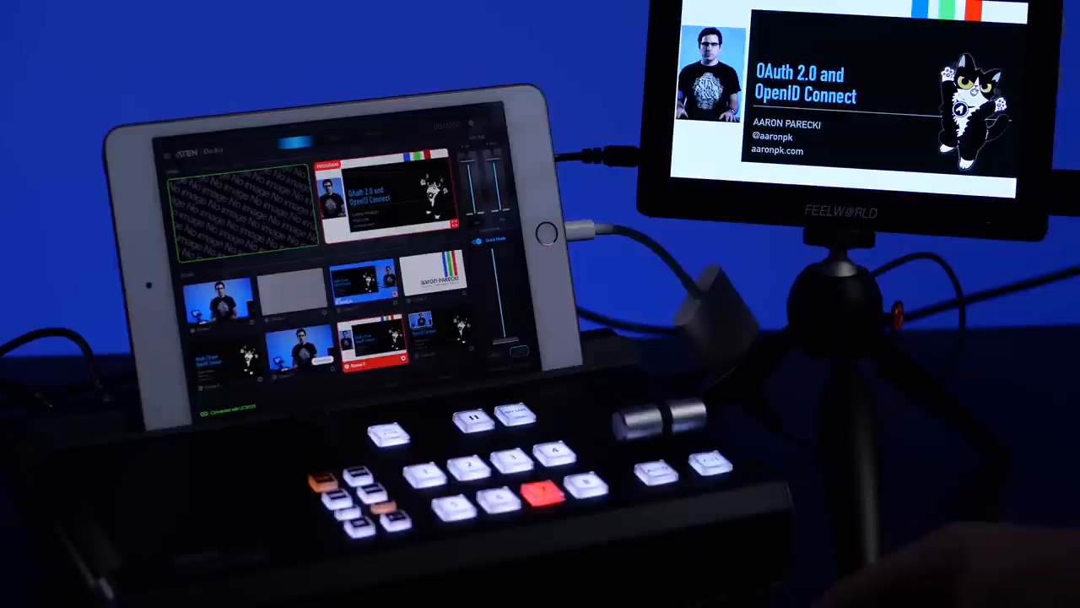
click(546, 452)
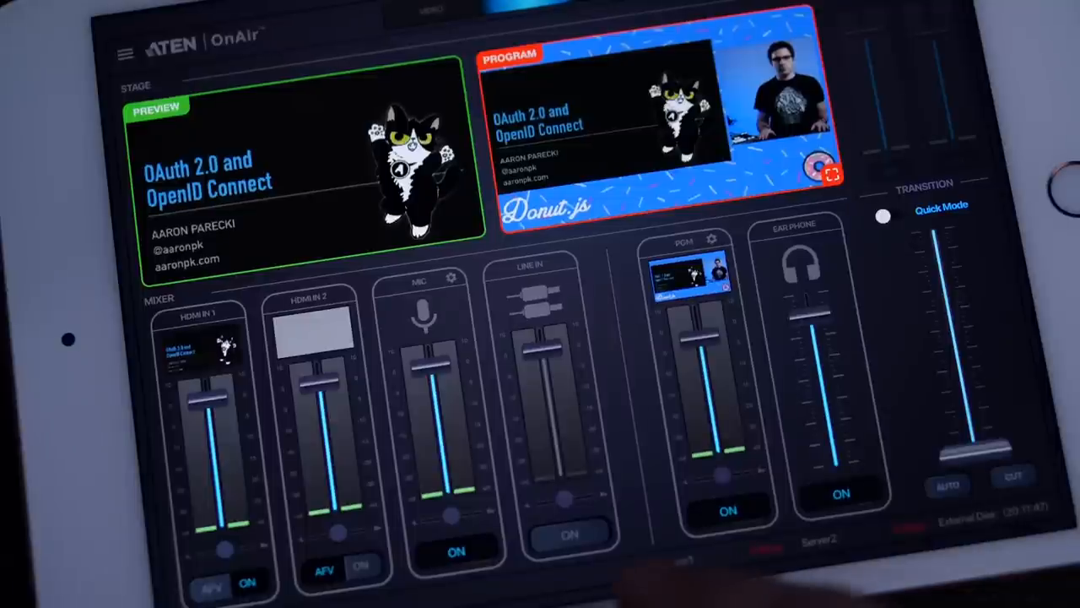
click(453, 277)
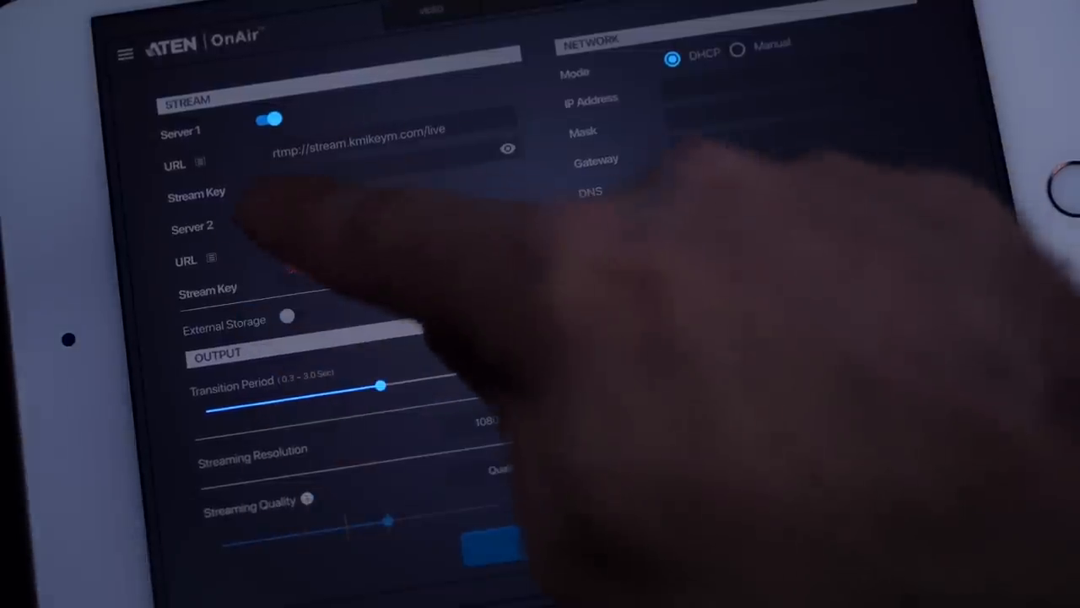
- Add the first server's stream key and set Manual streaming quality at about 6725 Kbps
click(294, 314)
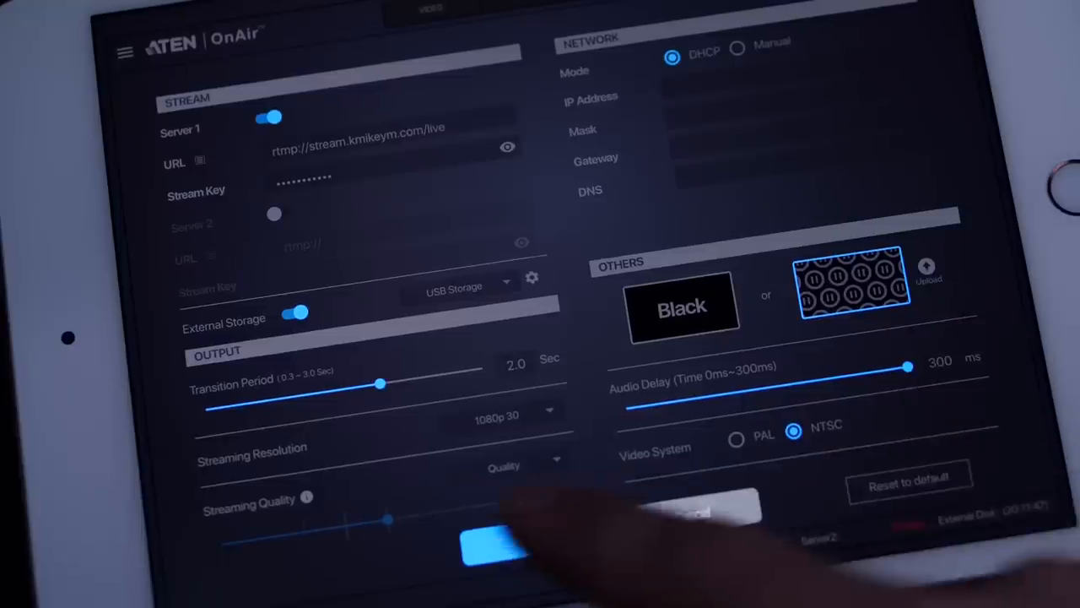
click(524, 459)
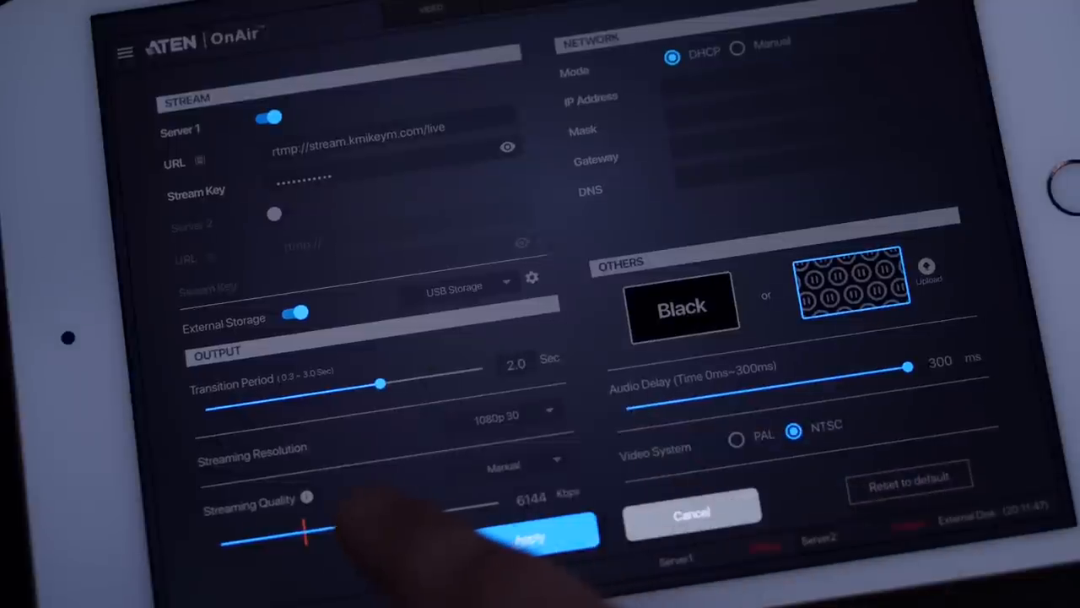
drag(304, 519, 384, 519)
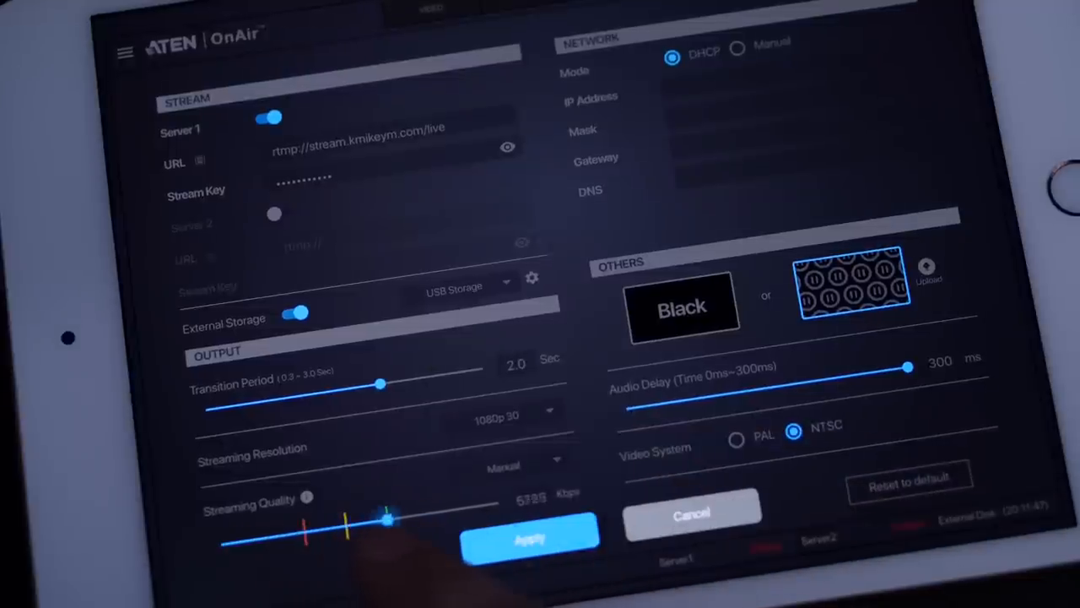